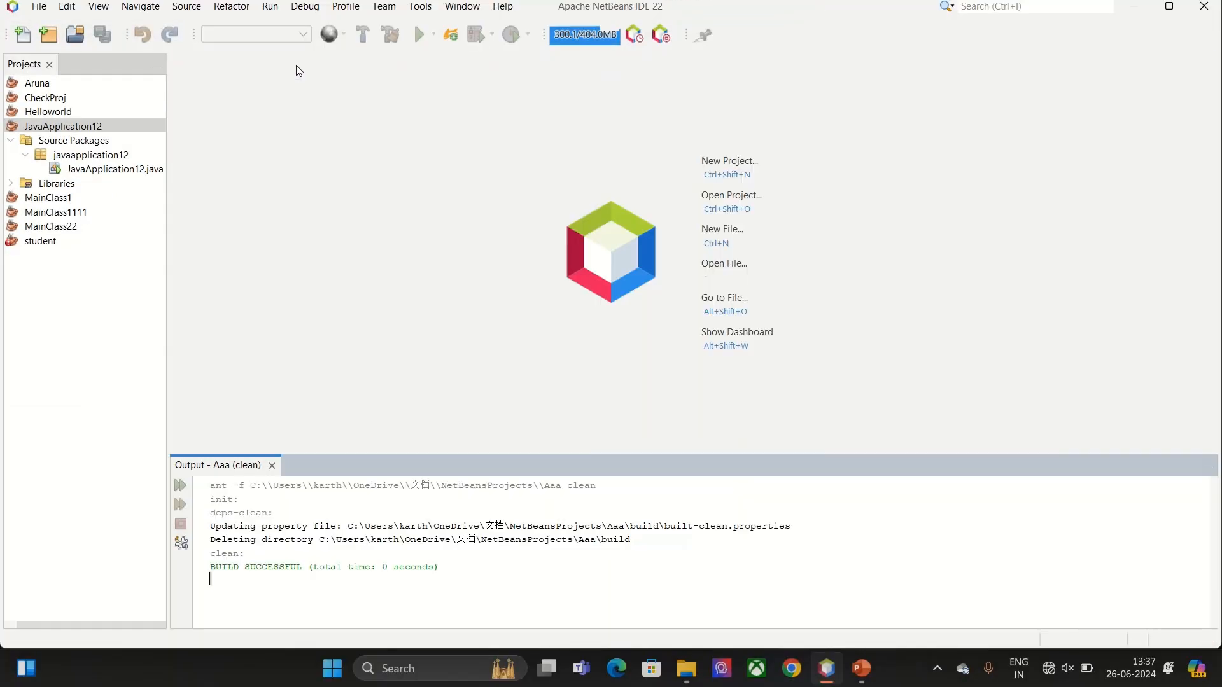
Load JavaApplication12.java into the editor and run the project.
double_click(114, 168)
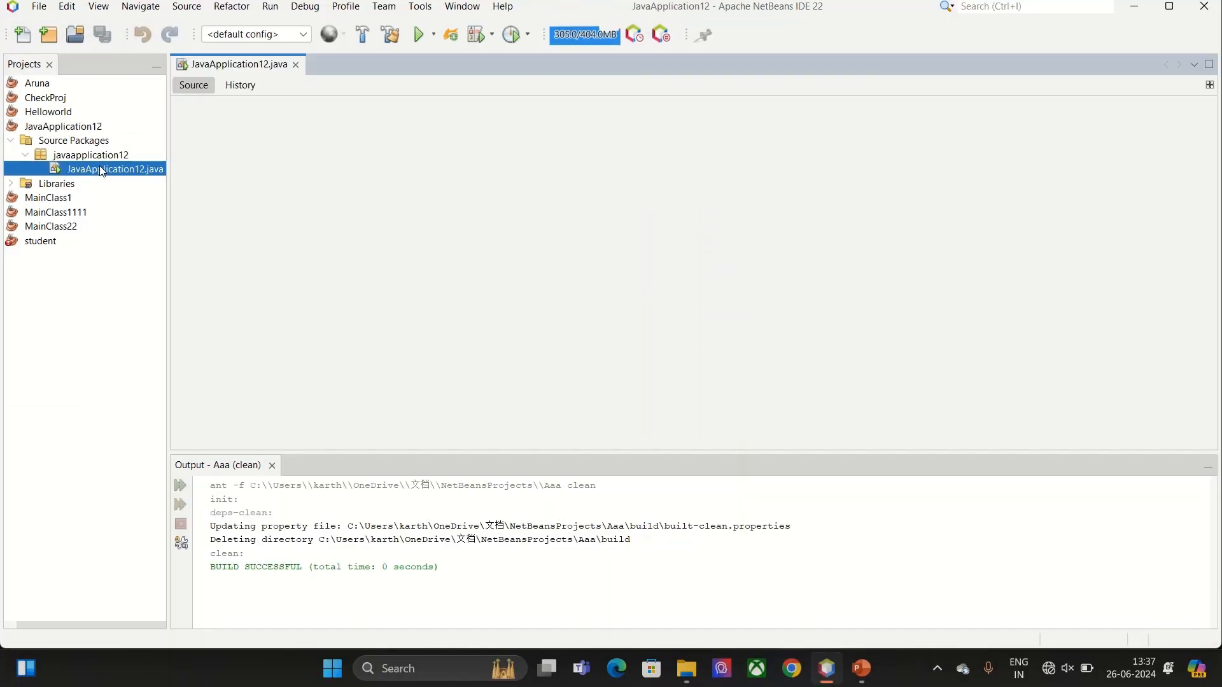
double_click(108, 168)
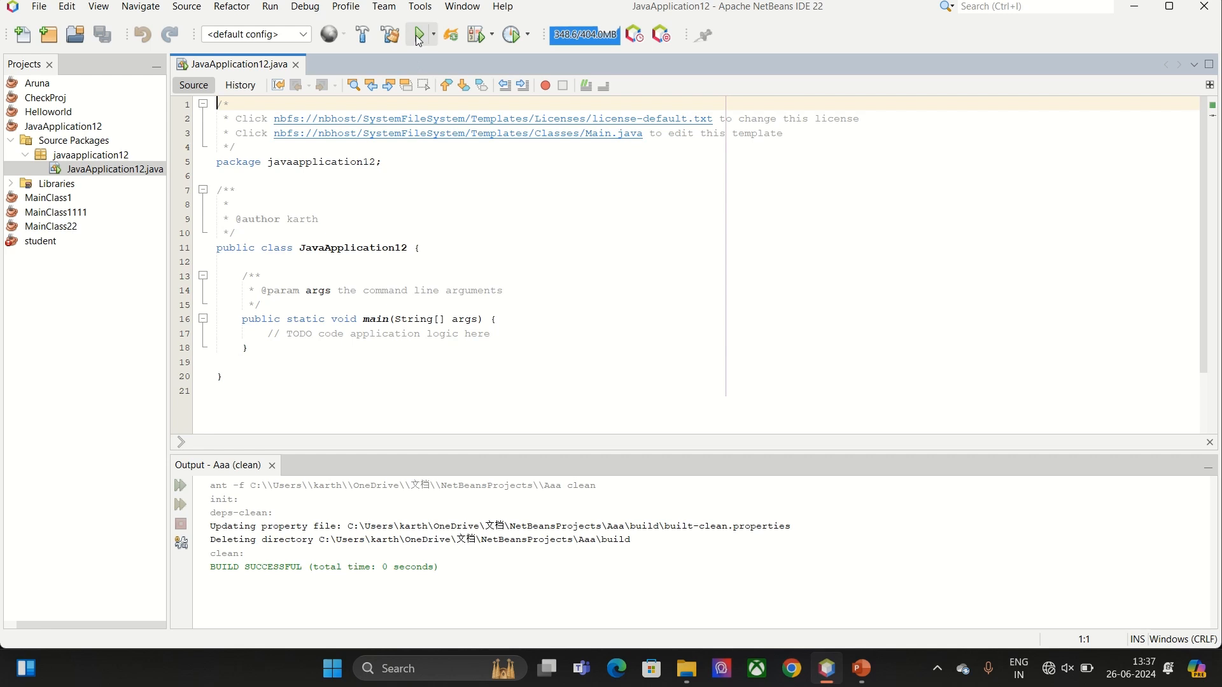
click(418, 33)
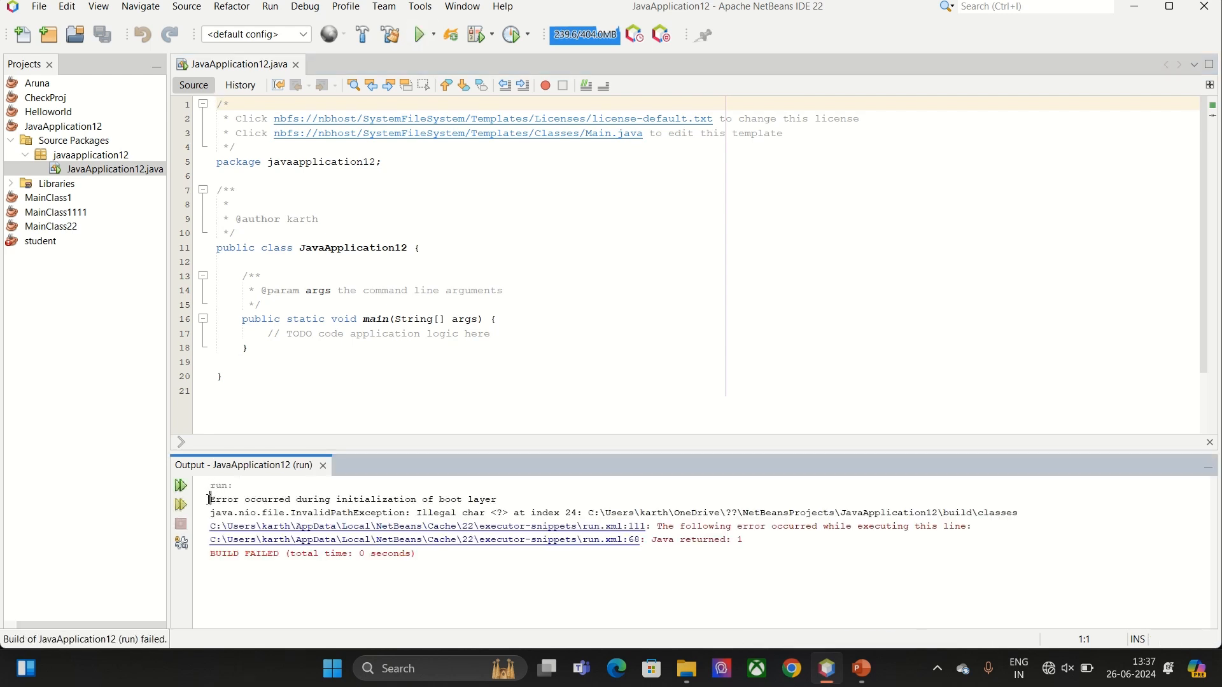
Highlight the InvalidPathException illegal-character message in the BUILD FAILED output.
drag(208, 499, 430, 553)
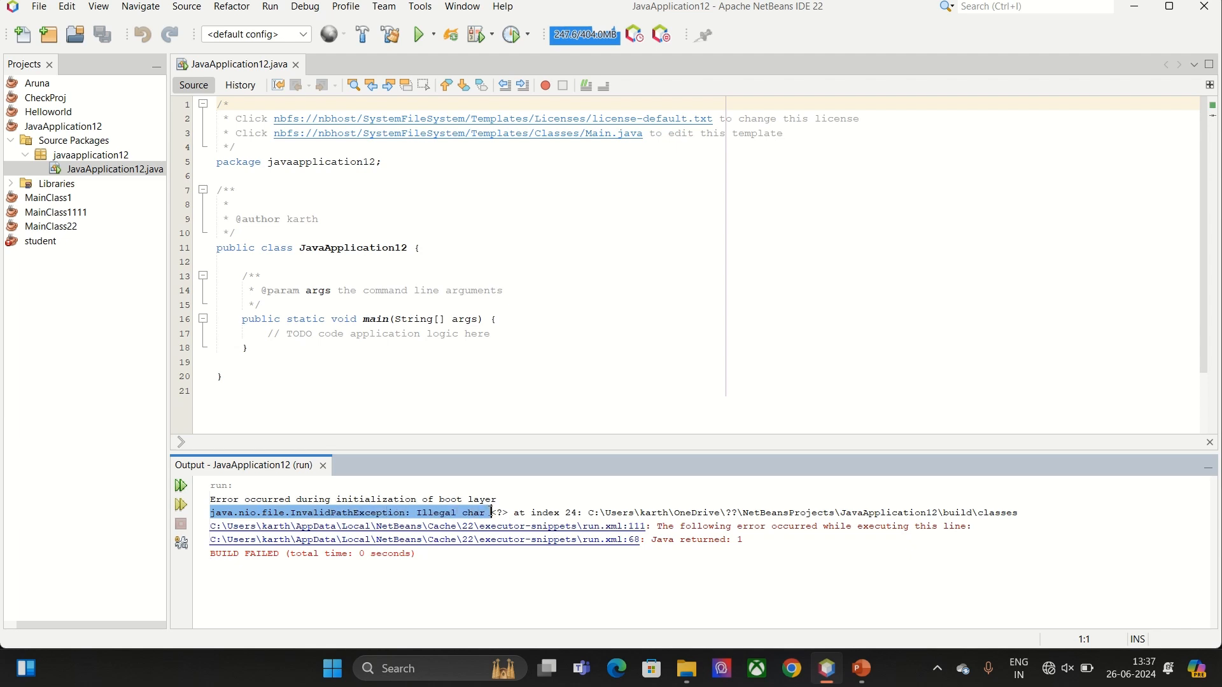
drag(491, 513, 583, 513)
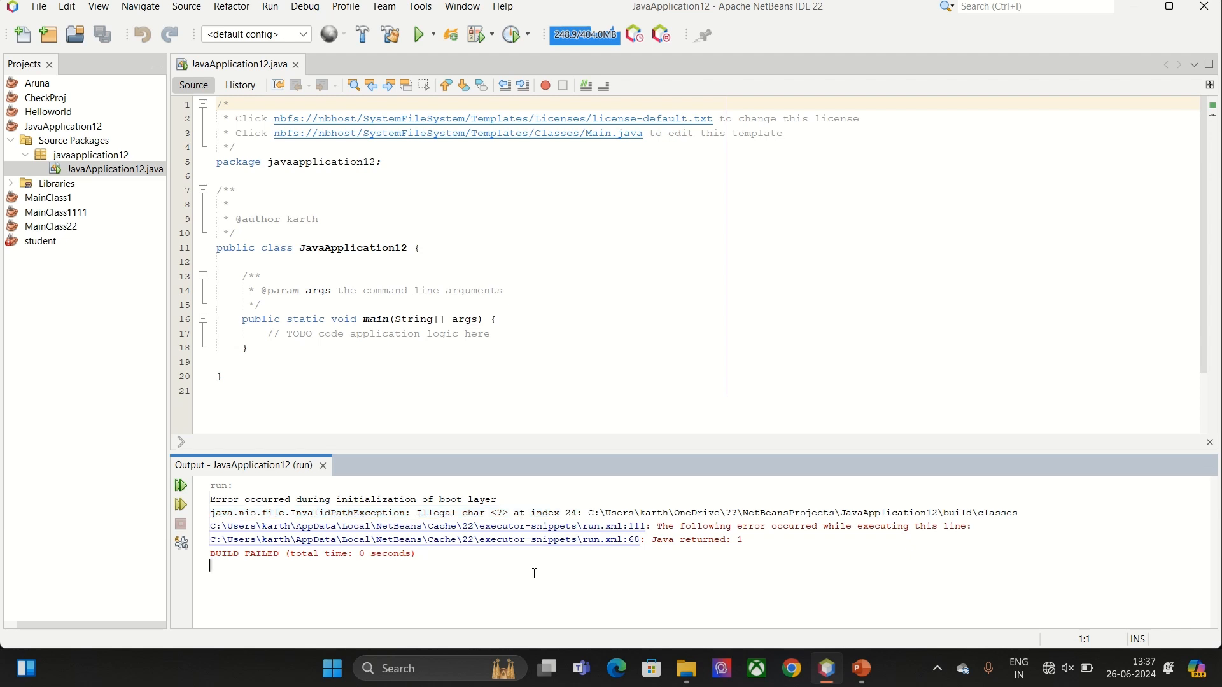
drag(210, 513, 721, 513)
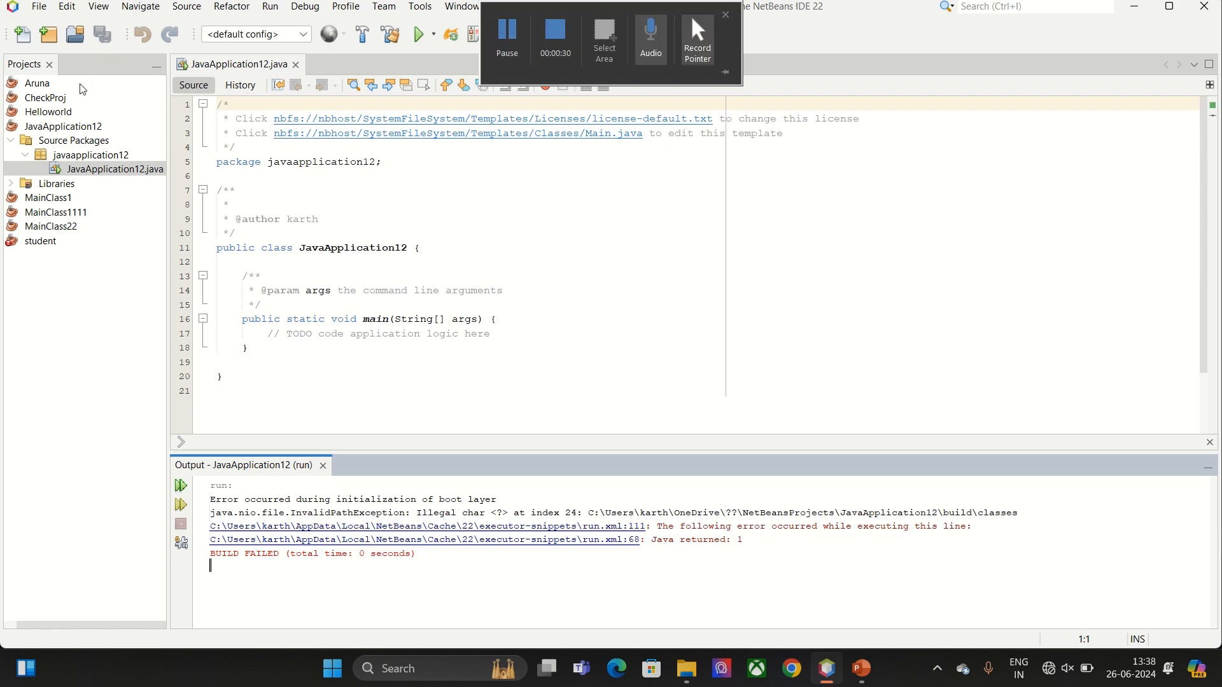
Inspect JavaApplication12's Project Folder path in its properties, revealing non-ASCII characters.
right_click(61, 126)
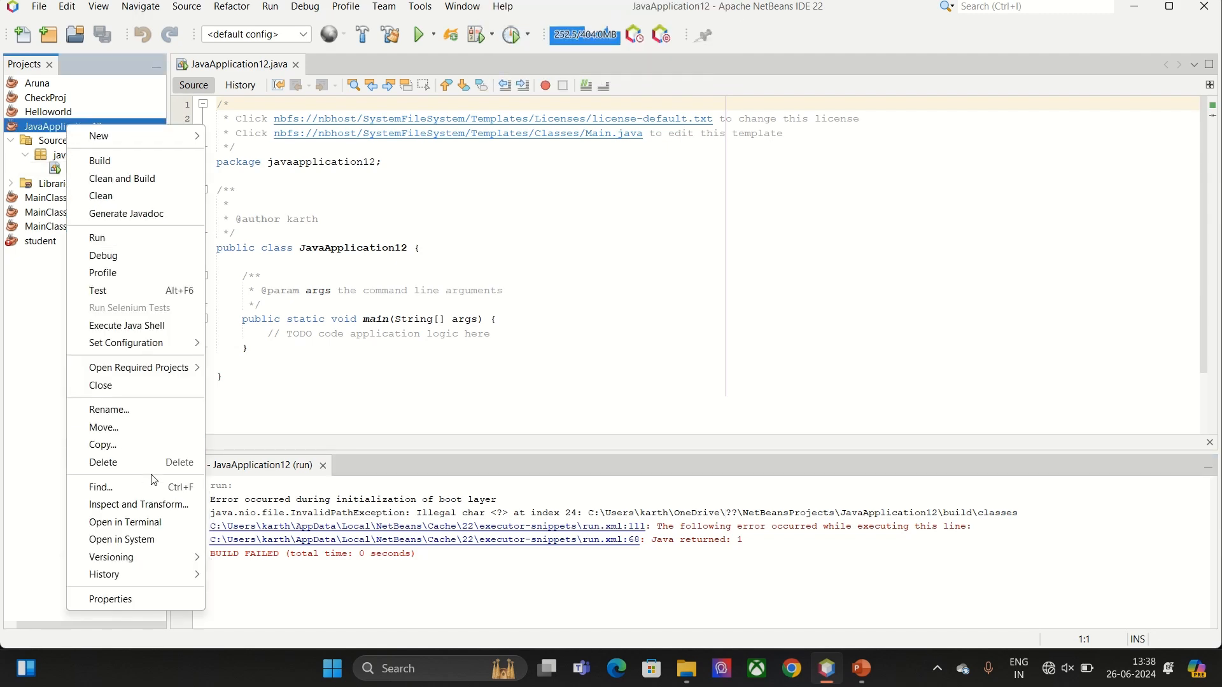
click(110, 598)
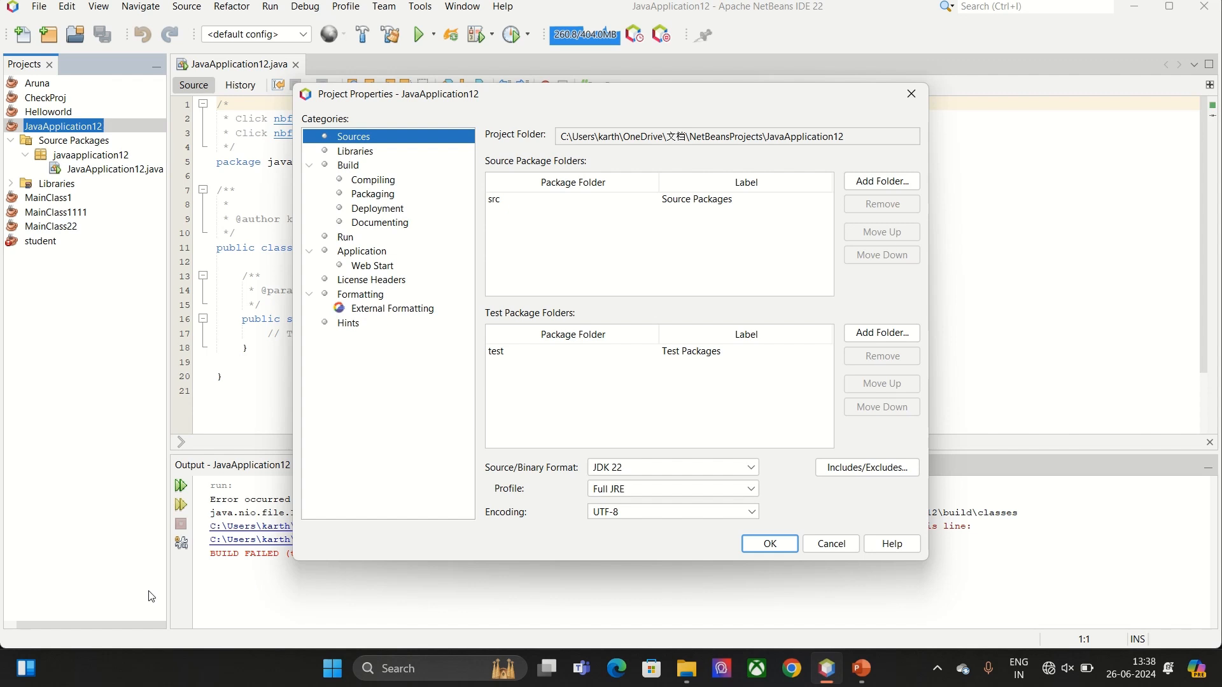
mouse_move(669, 143)
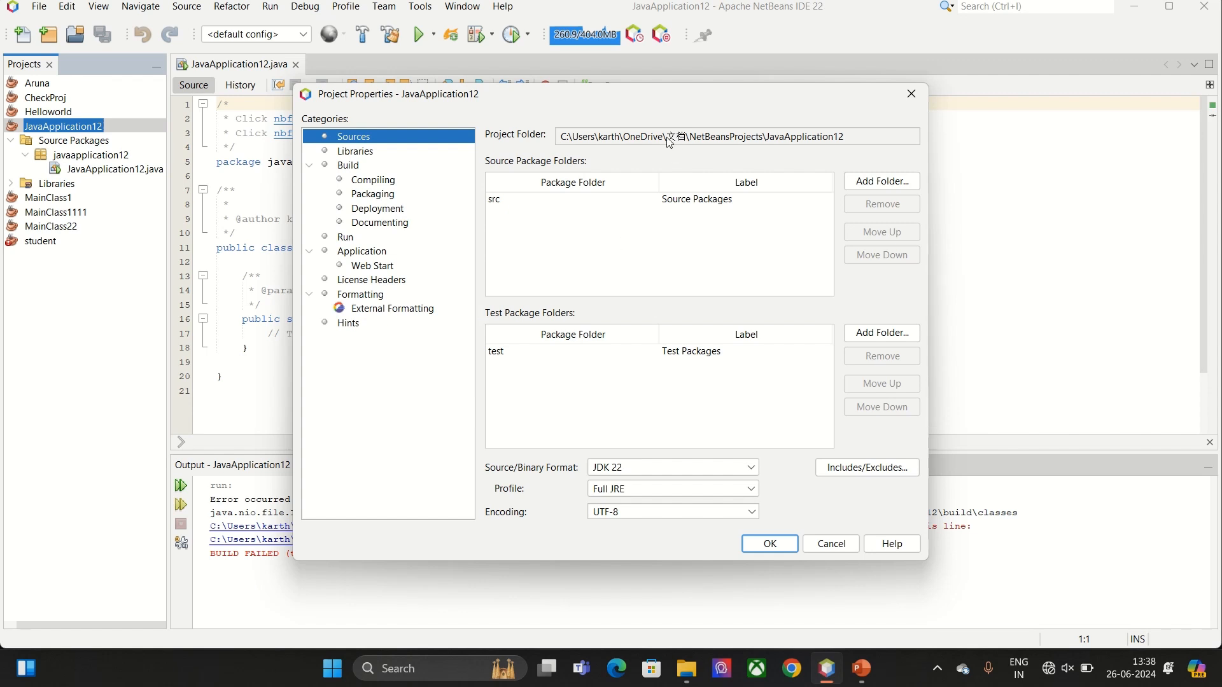
double_click(677, 137)
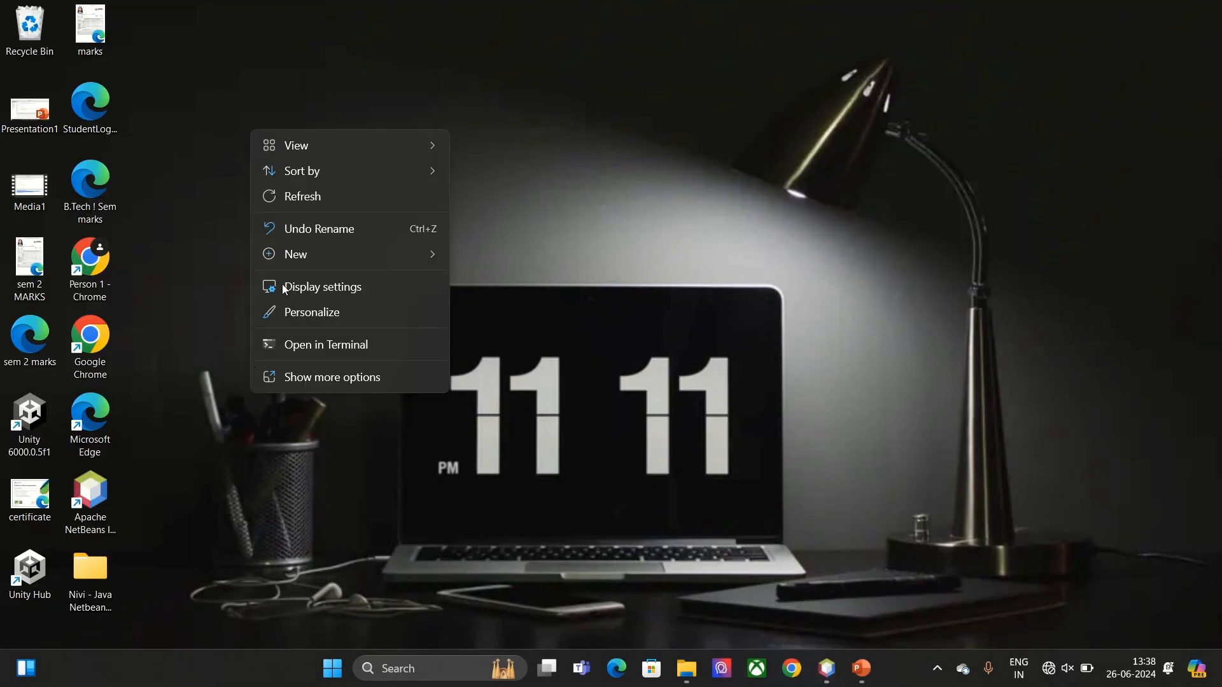
mouse_move(401, 318)
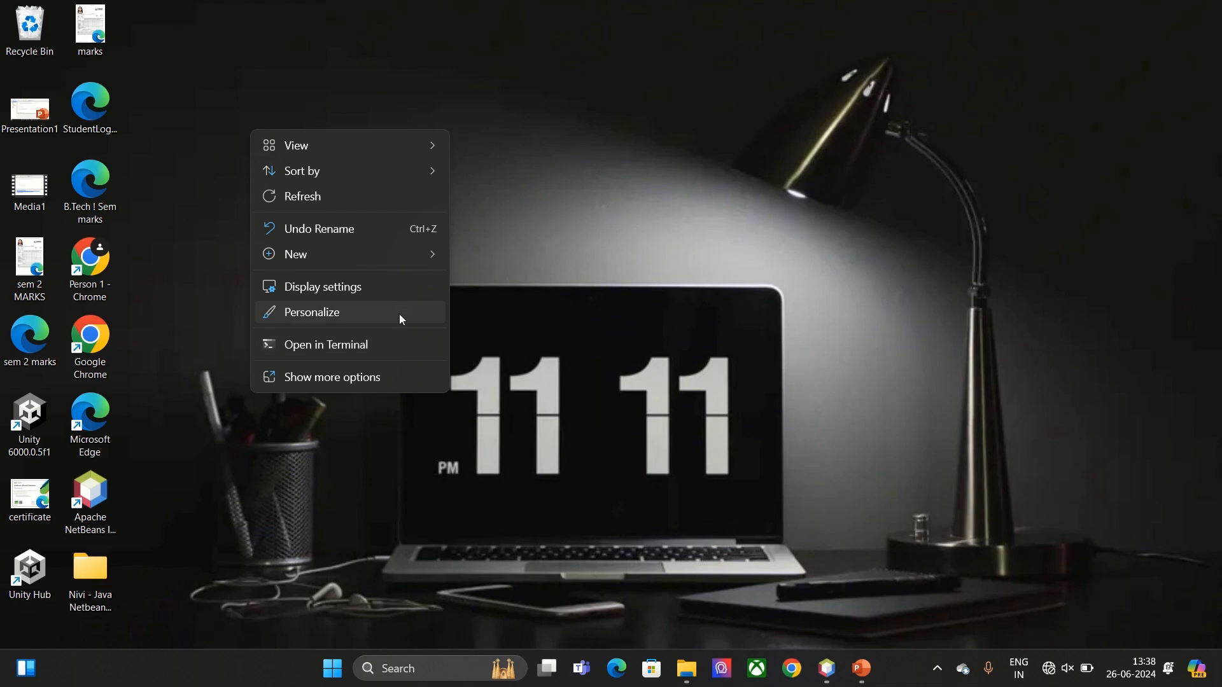
Create a desktop folder named Java Project, then return to NetBeans.
click(296, 255)
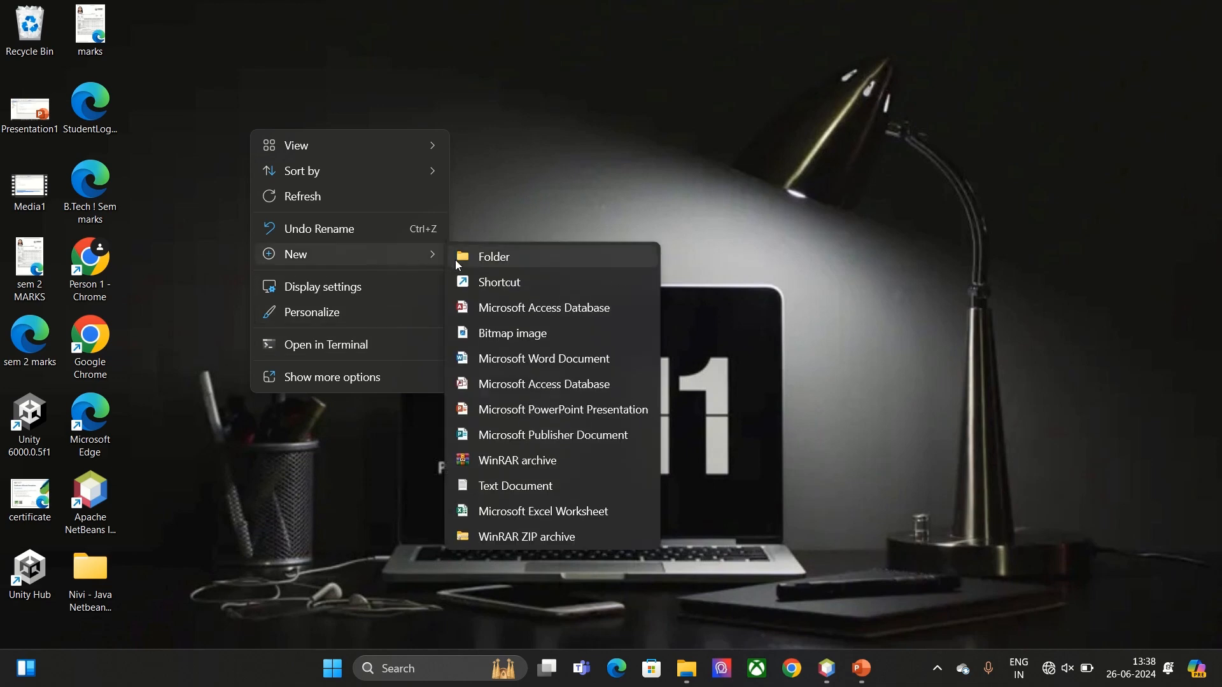
click(493, 258)
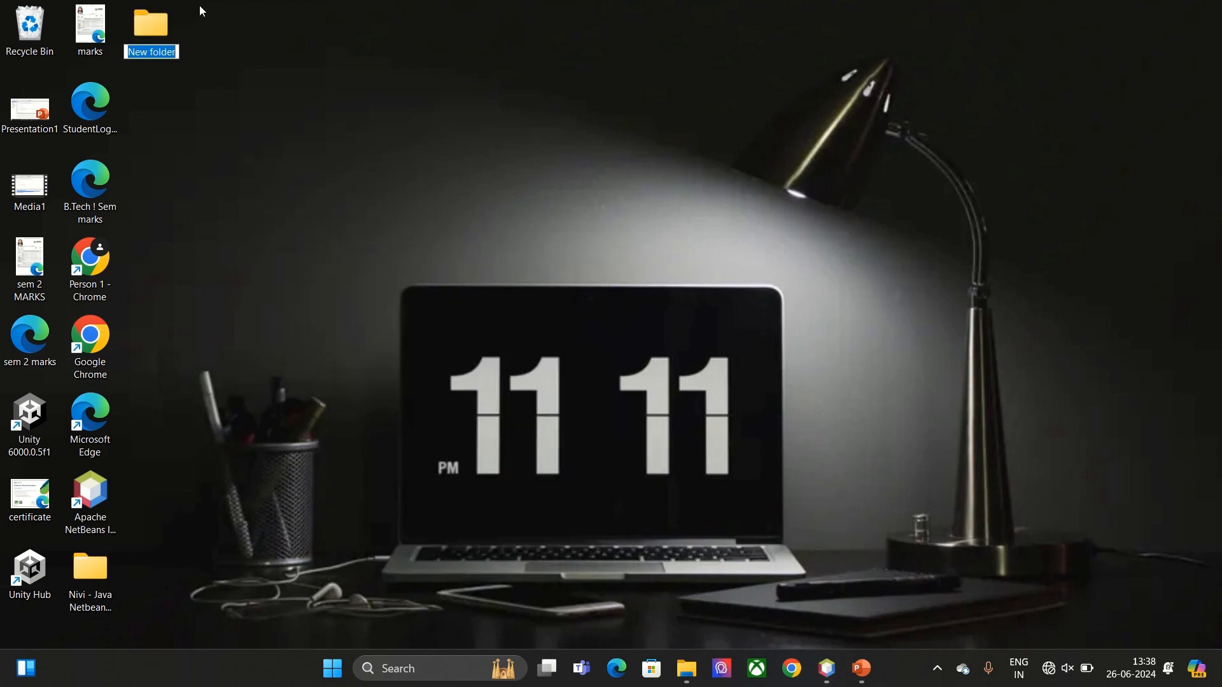
text(Jss)
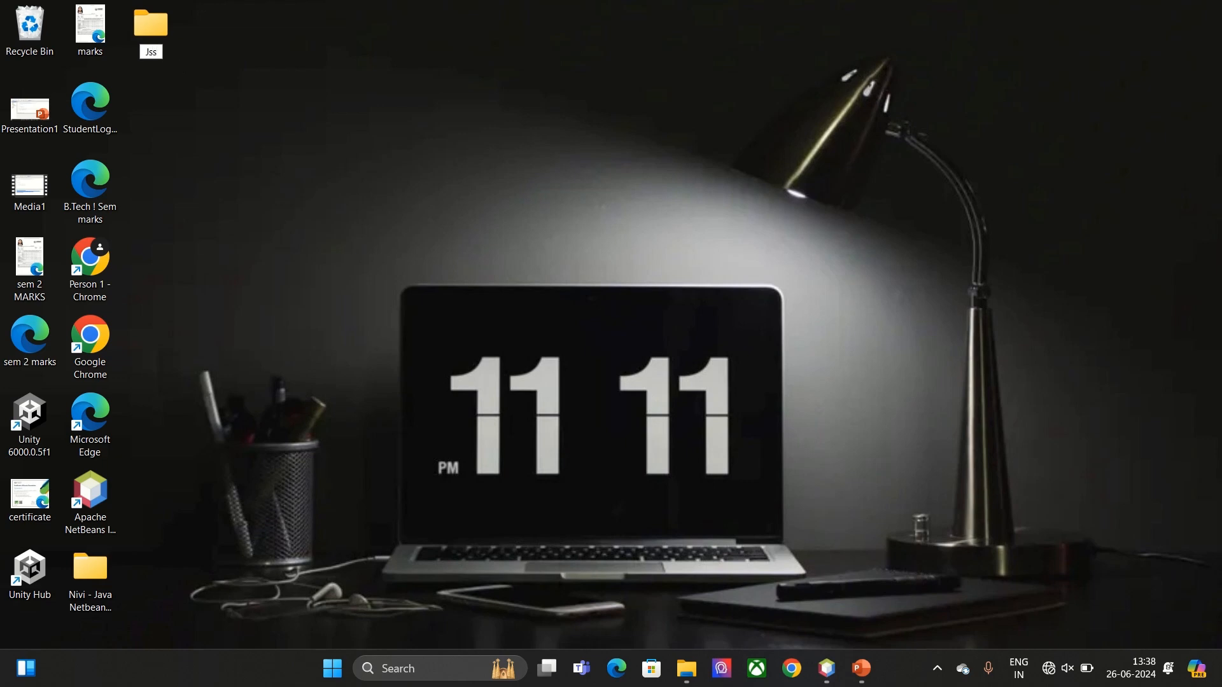
text(Java Project)
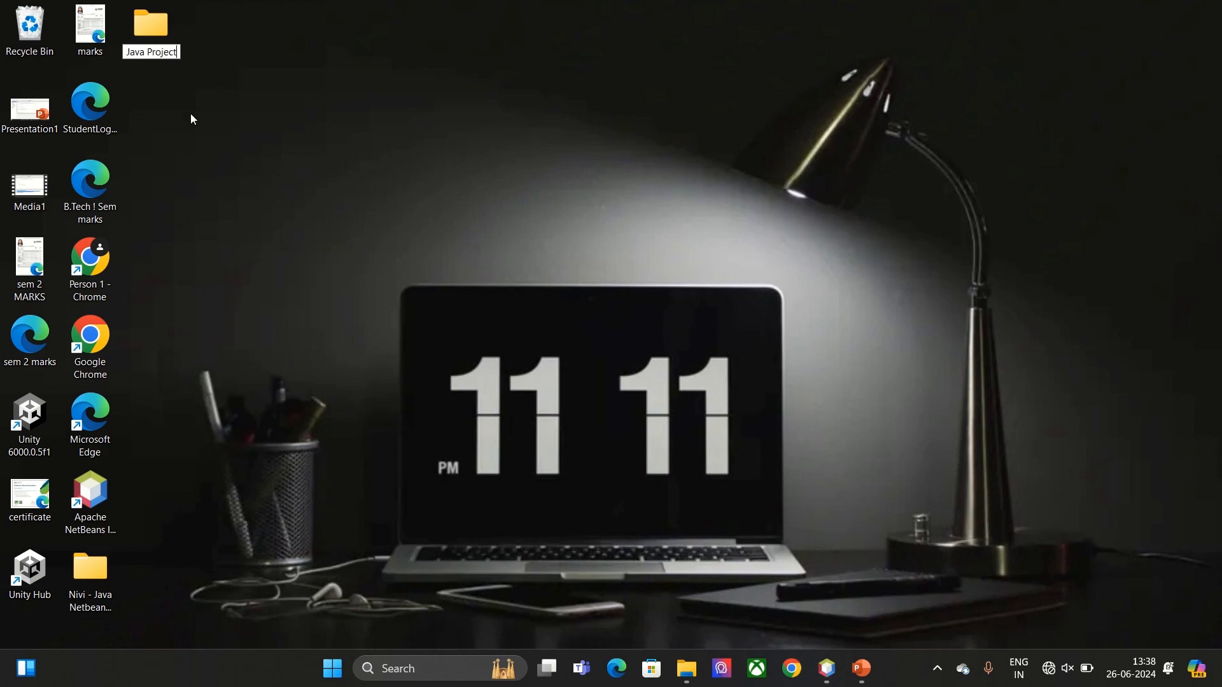
click(364, 218)
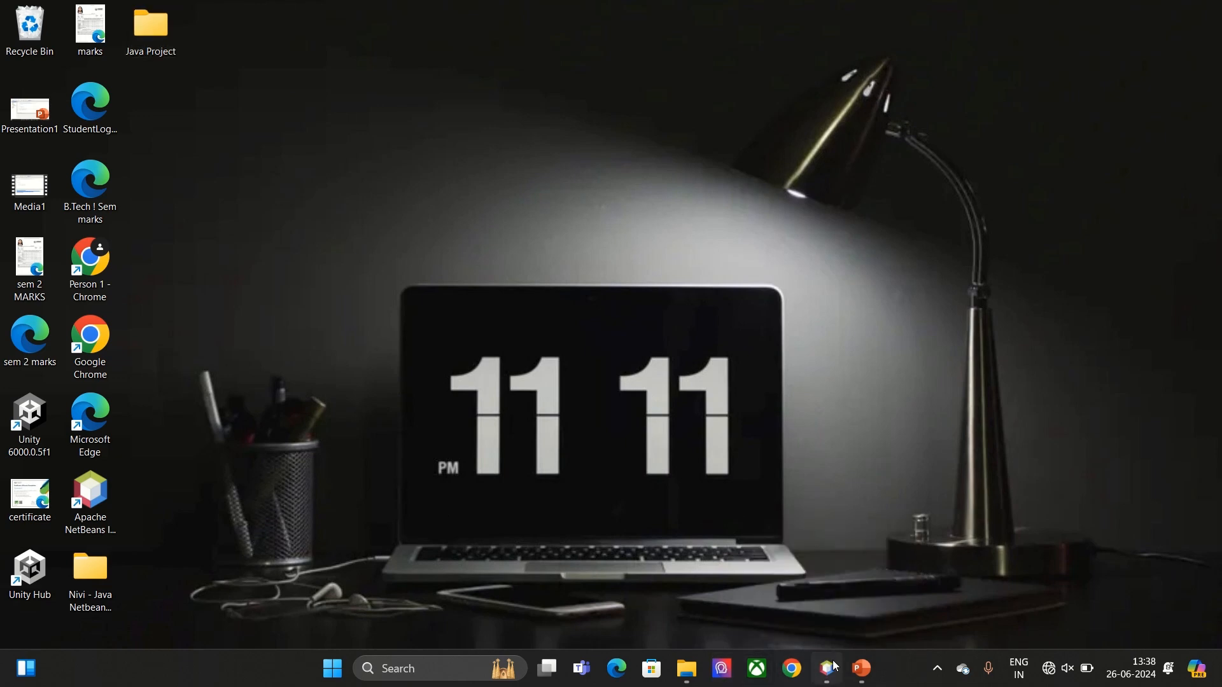
click(826, 668)
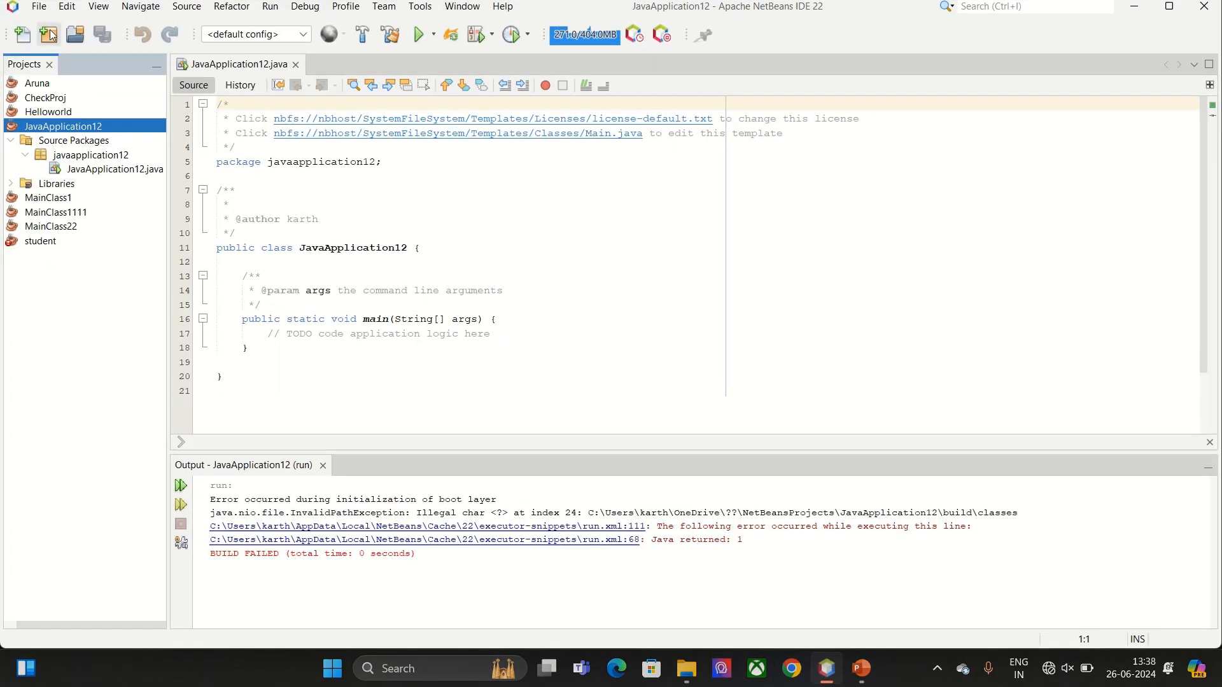
Start a new plain Java Application project and reach its Name and Location step.
click(48, 33)
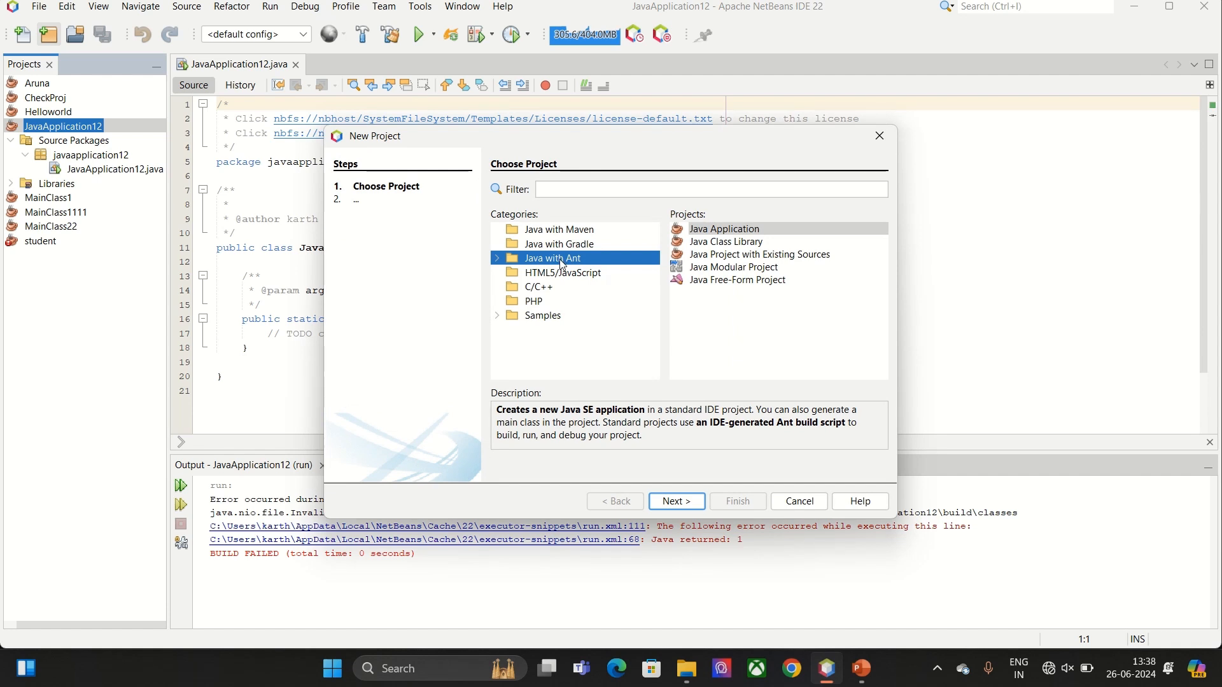
click(725, 229)
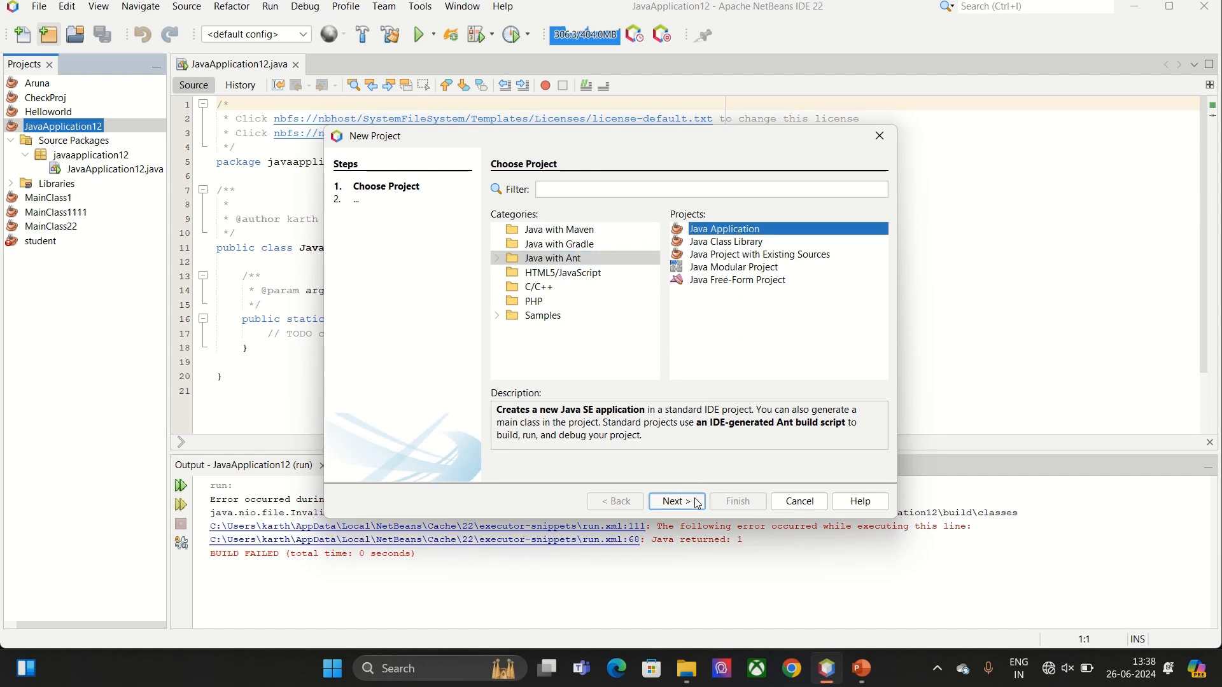
click(677, 501)
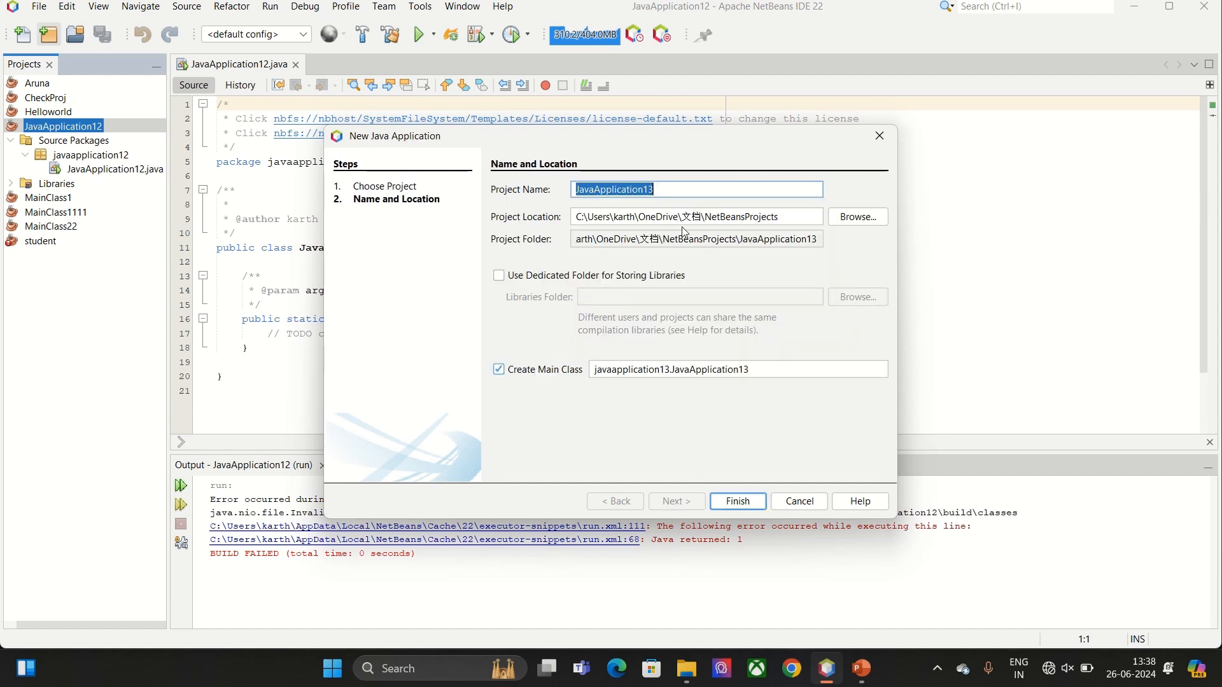
Review the default JavaApplication13 name and path, then browse for another location.
double_click(689, 217)
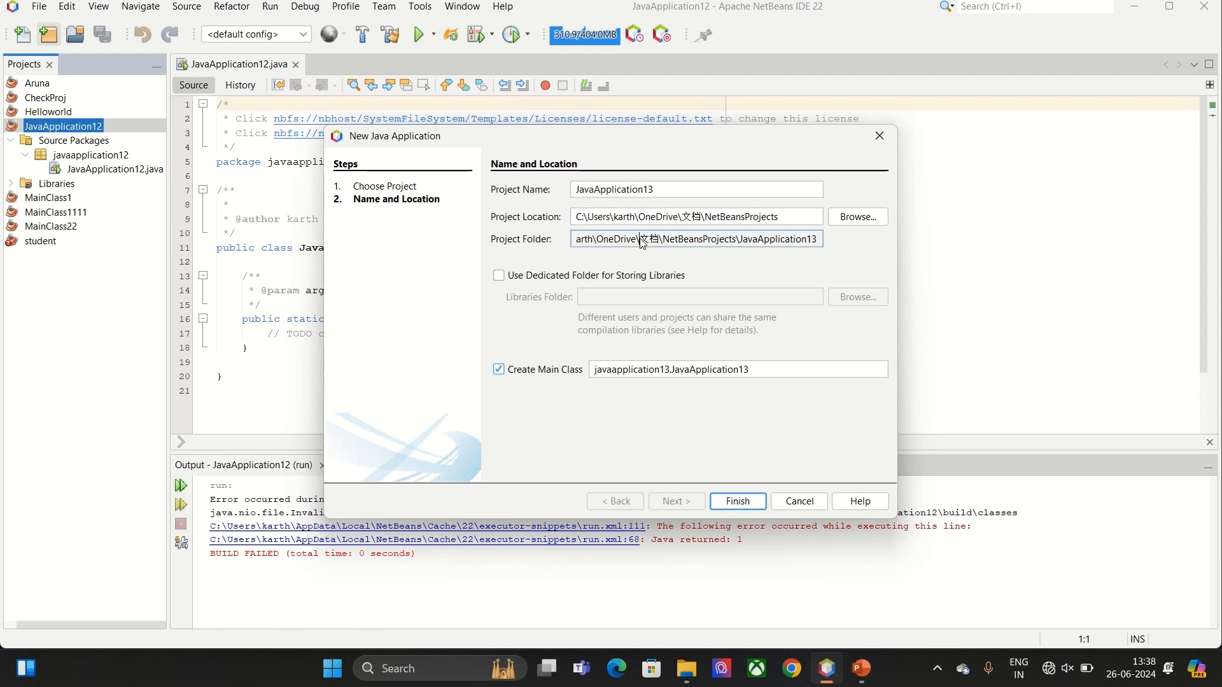
double_click(651, 240)
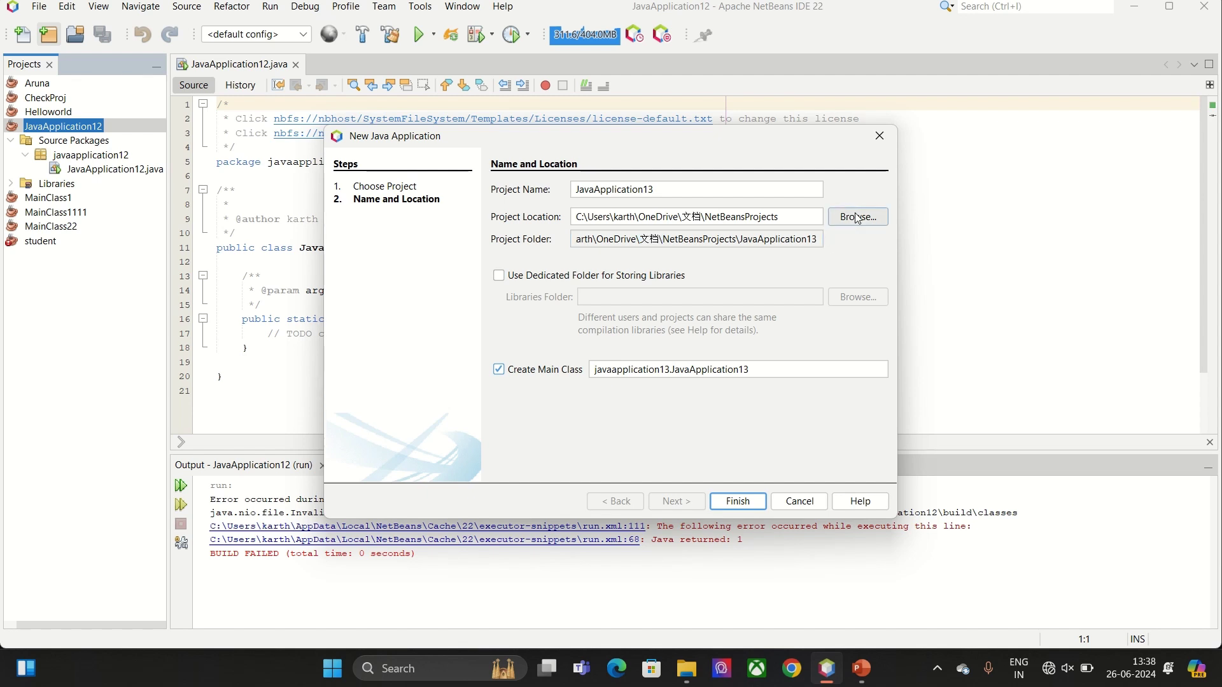
click(858, 217)
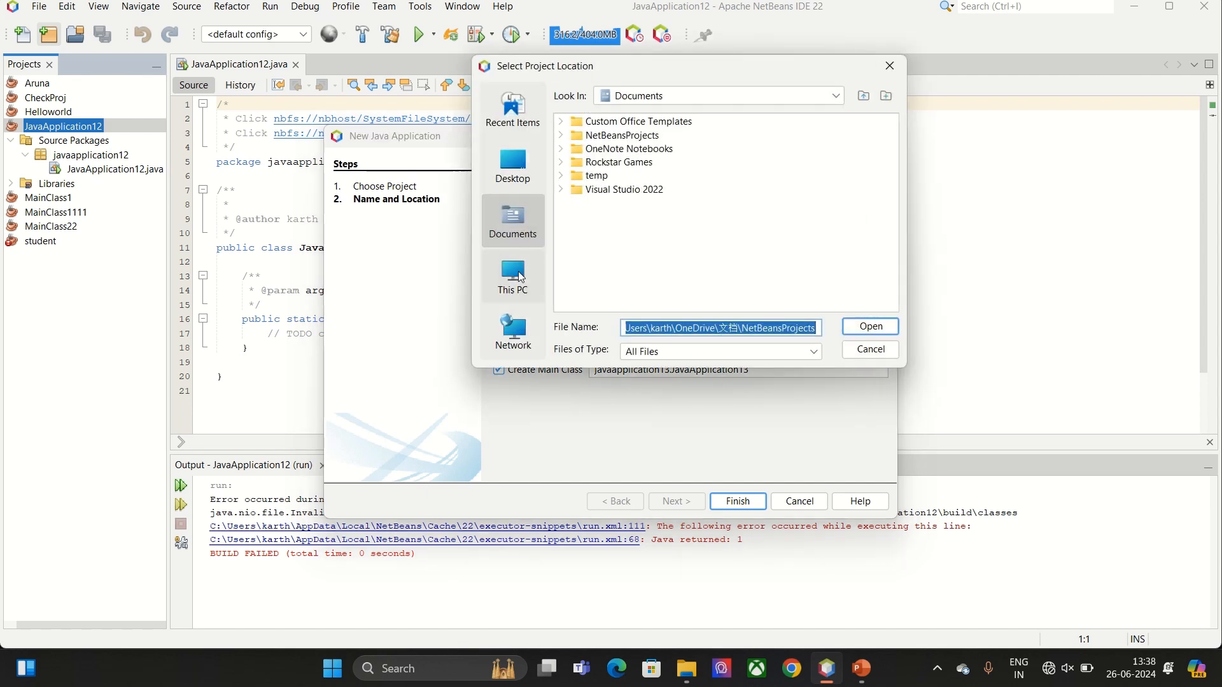
Choose Desktop\Java Project as the new application's project location.
click(512, 273)
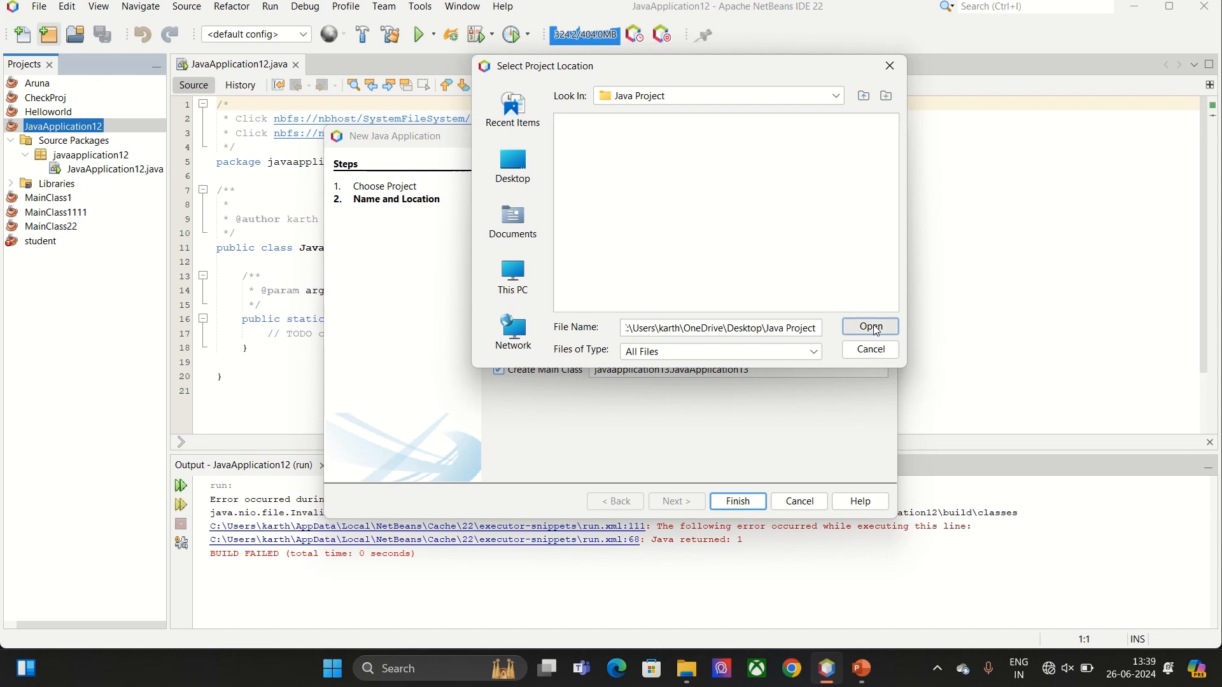
click(871, 325)
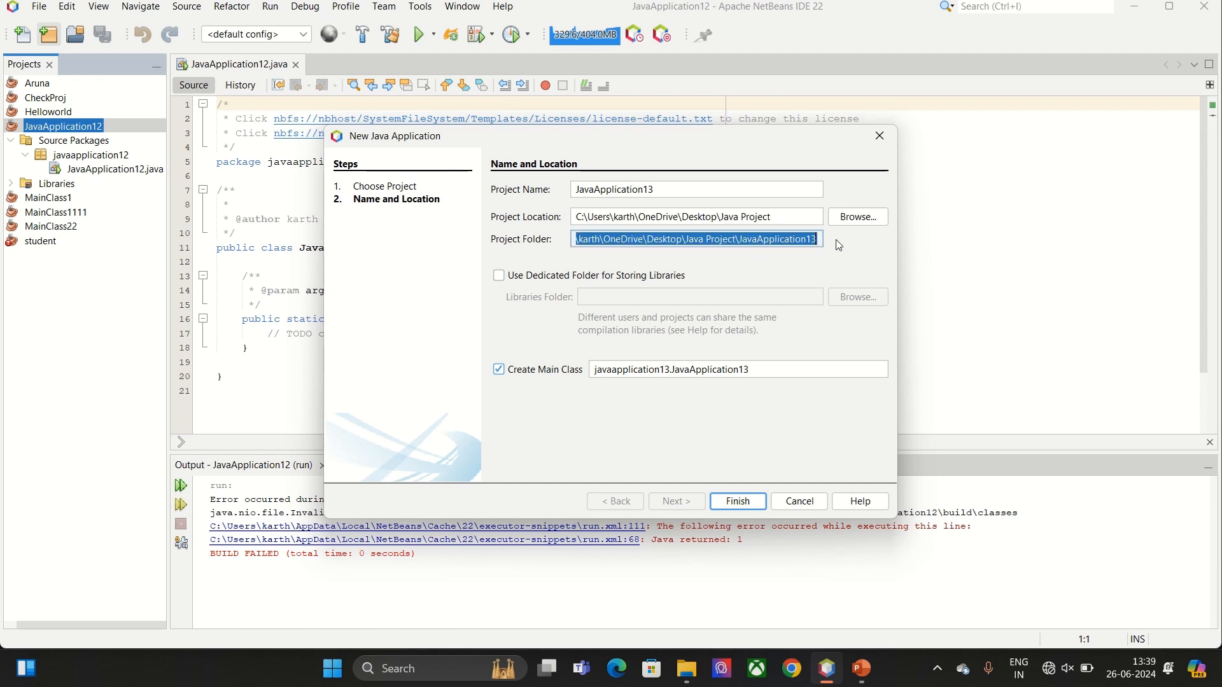
Name the project NewProject and finish creating it, opening NewProject.java.
click(696, 188)
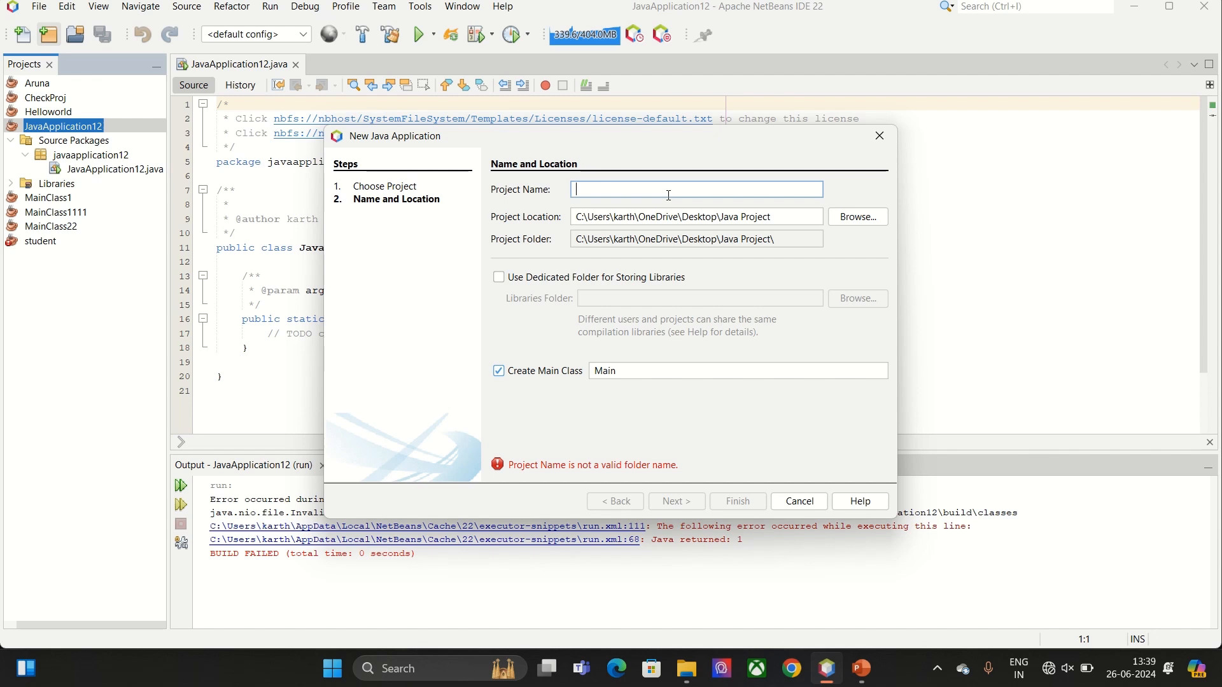
text(NewProject)
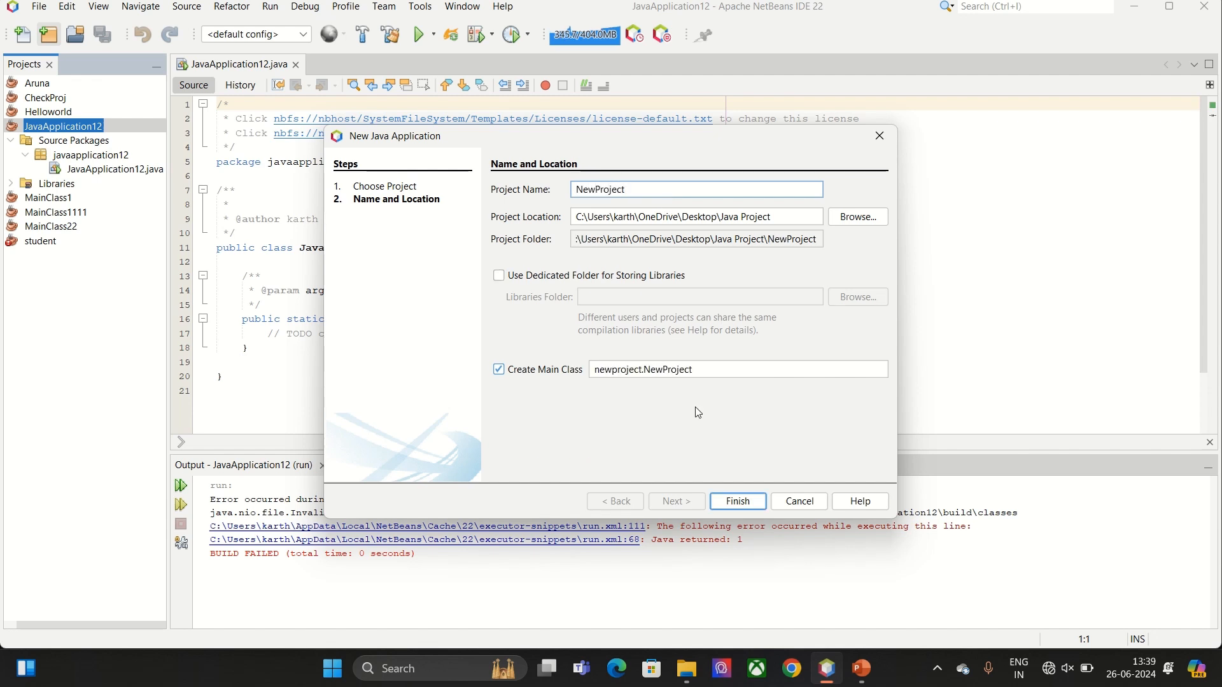
click(738, 501)
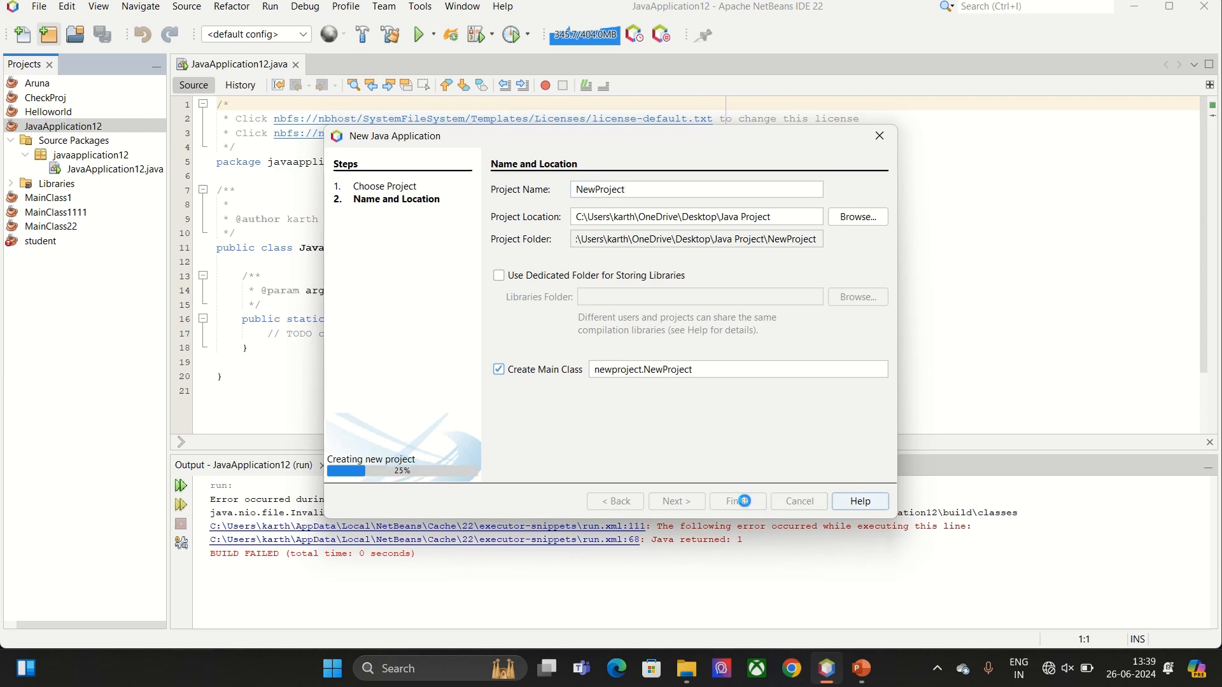
click(738, 501)
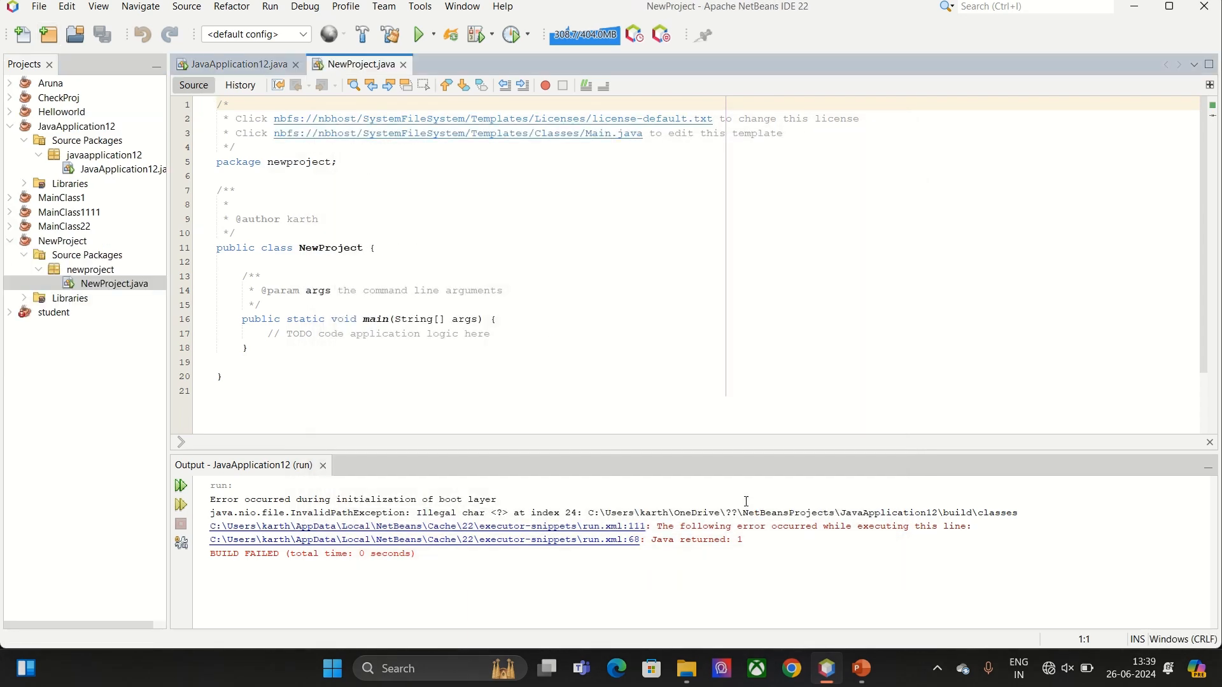
Add System.out.println("Hello"); inside the main method.
click(247, 348)
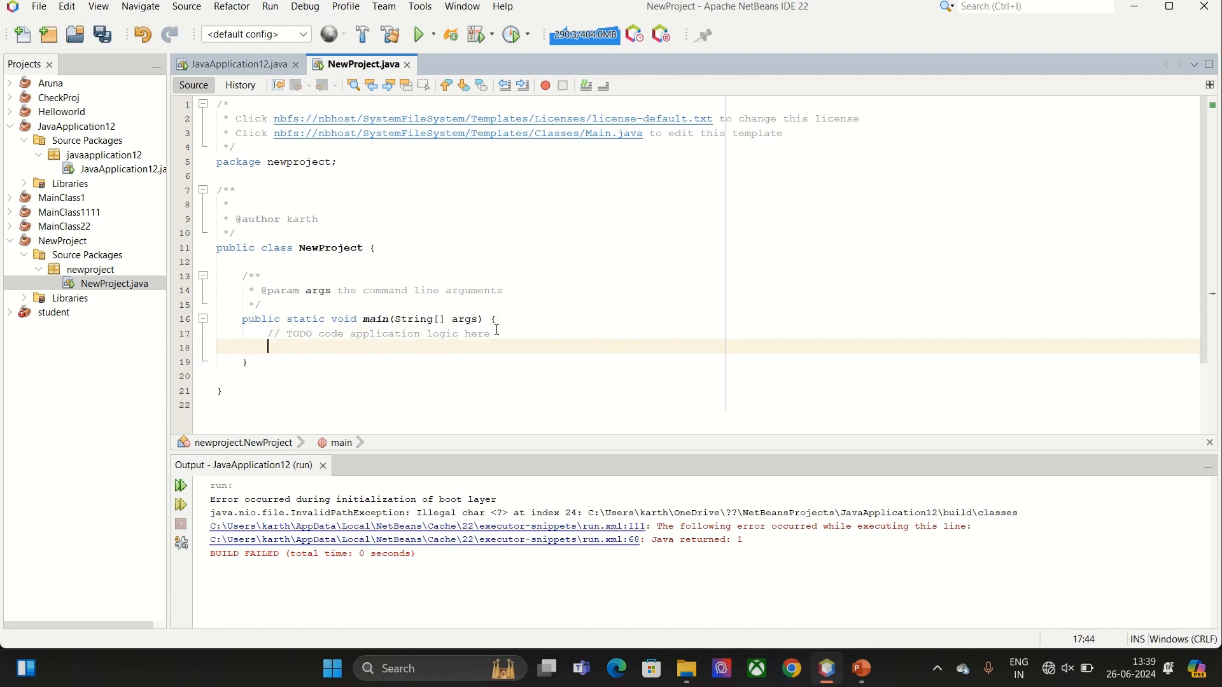
text(System)
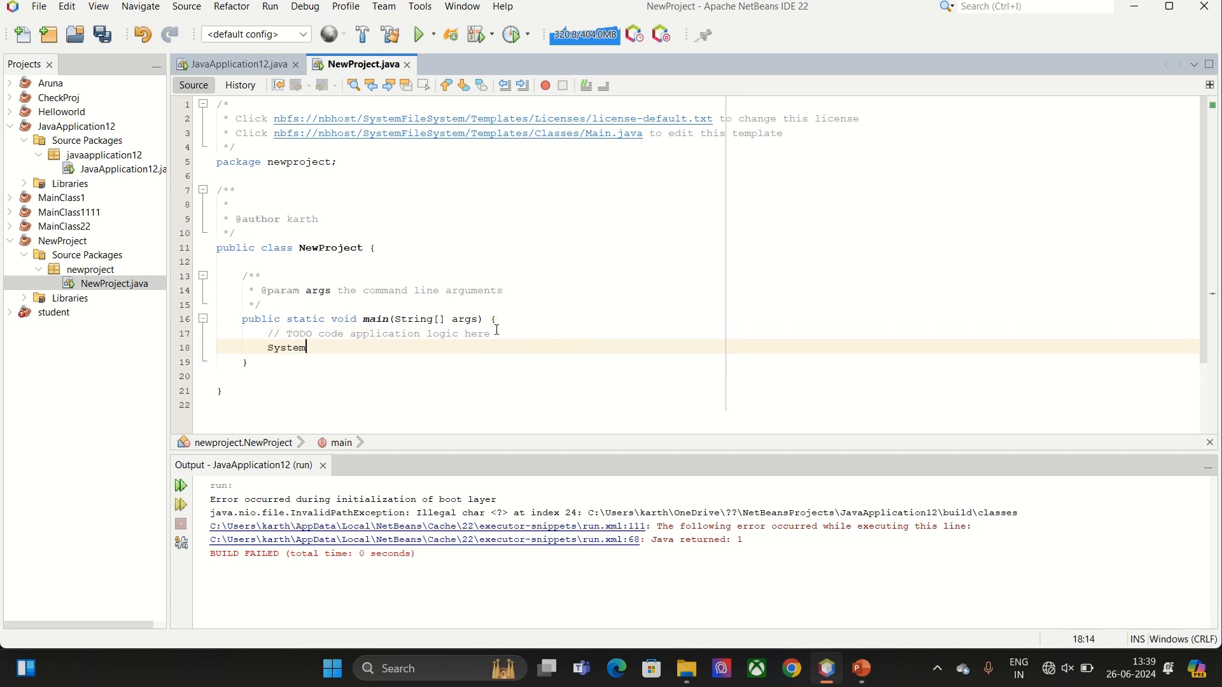
text(.out)
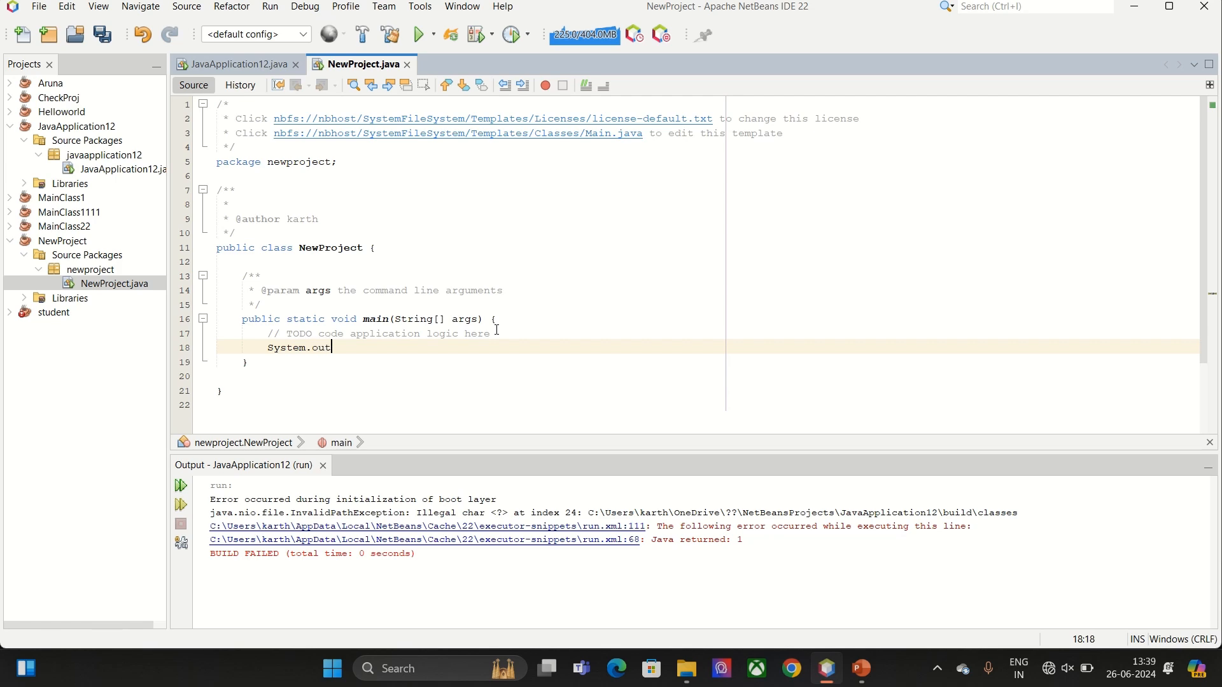
text(.prin)
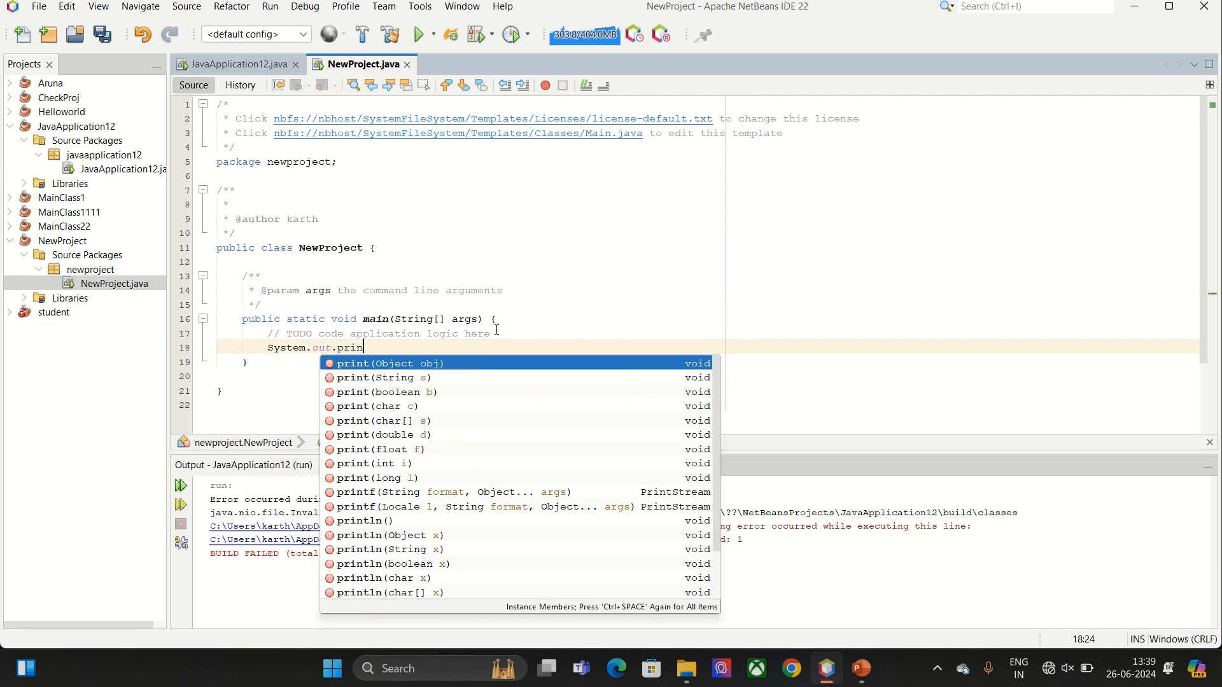
text(tln();)
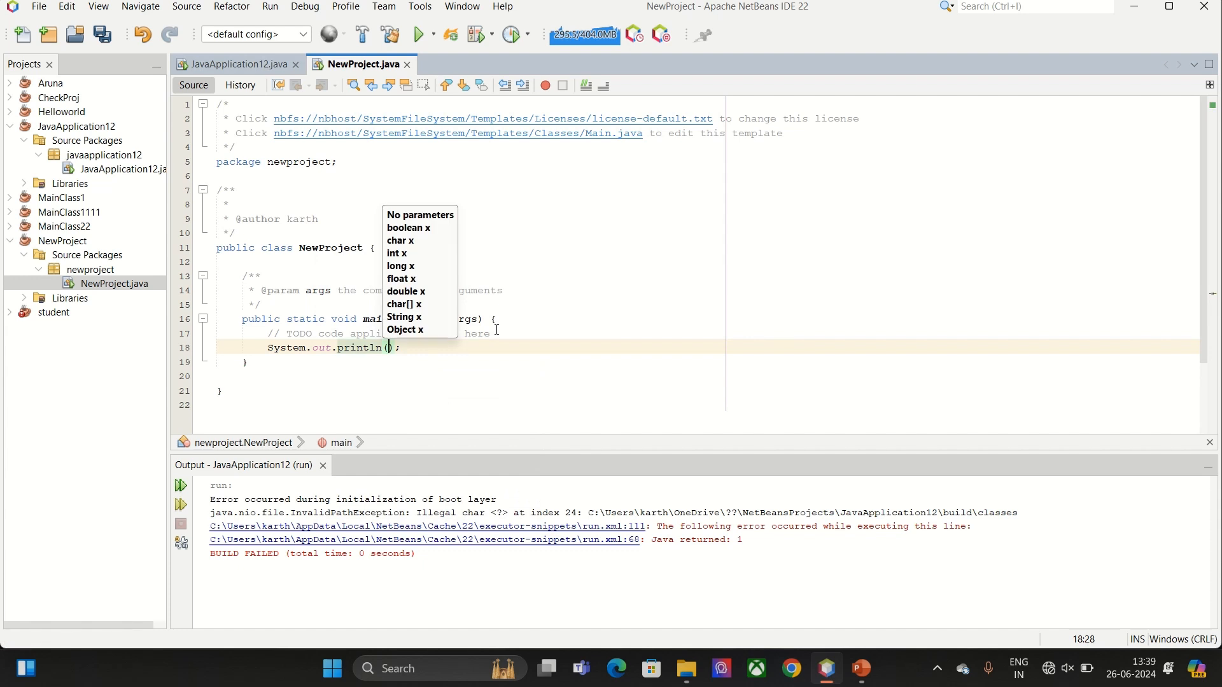
text("")
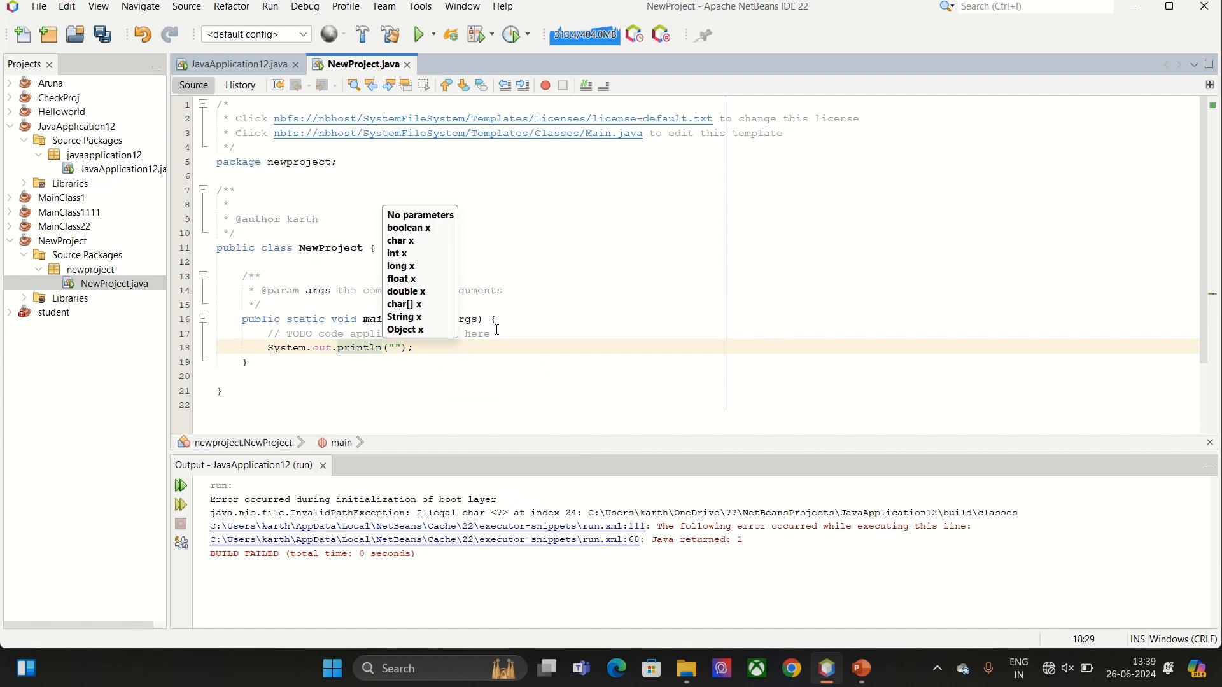
text(Hello)
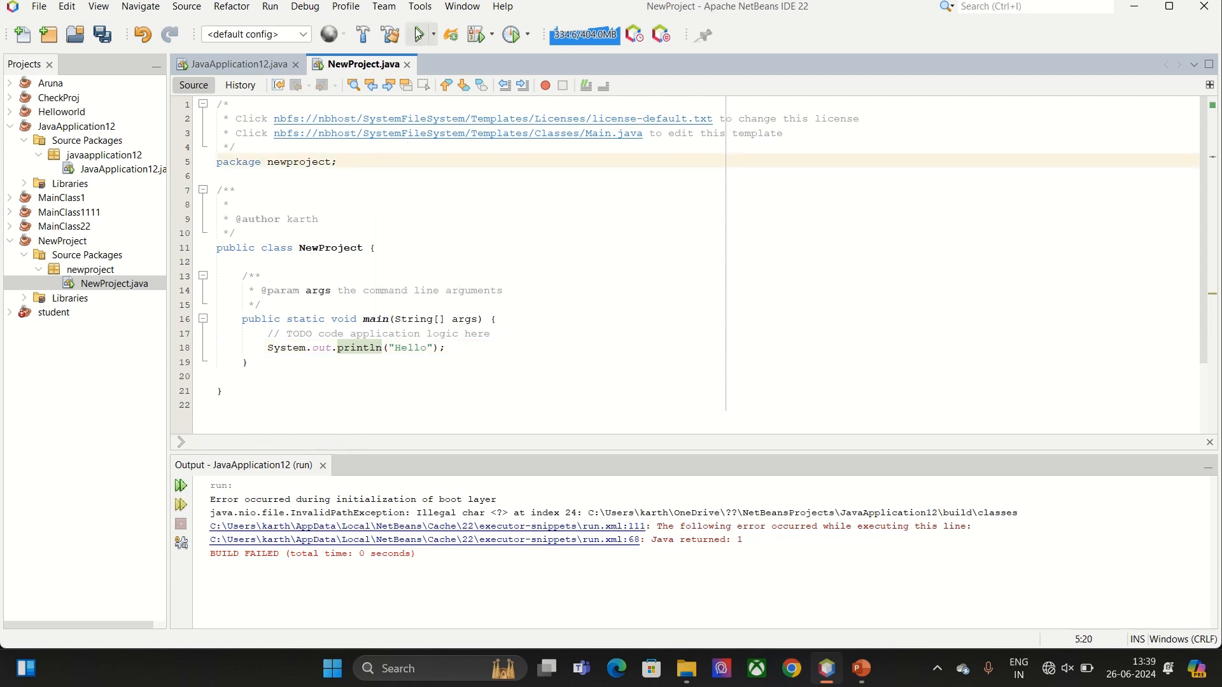
Run NewProject, printing Hello with BUILD SUCCESSFUL.
click(415, 35)
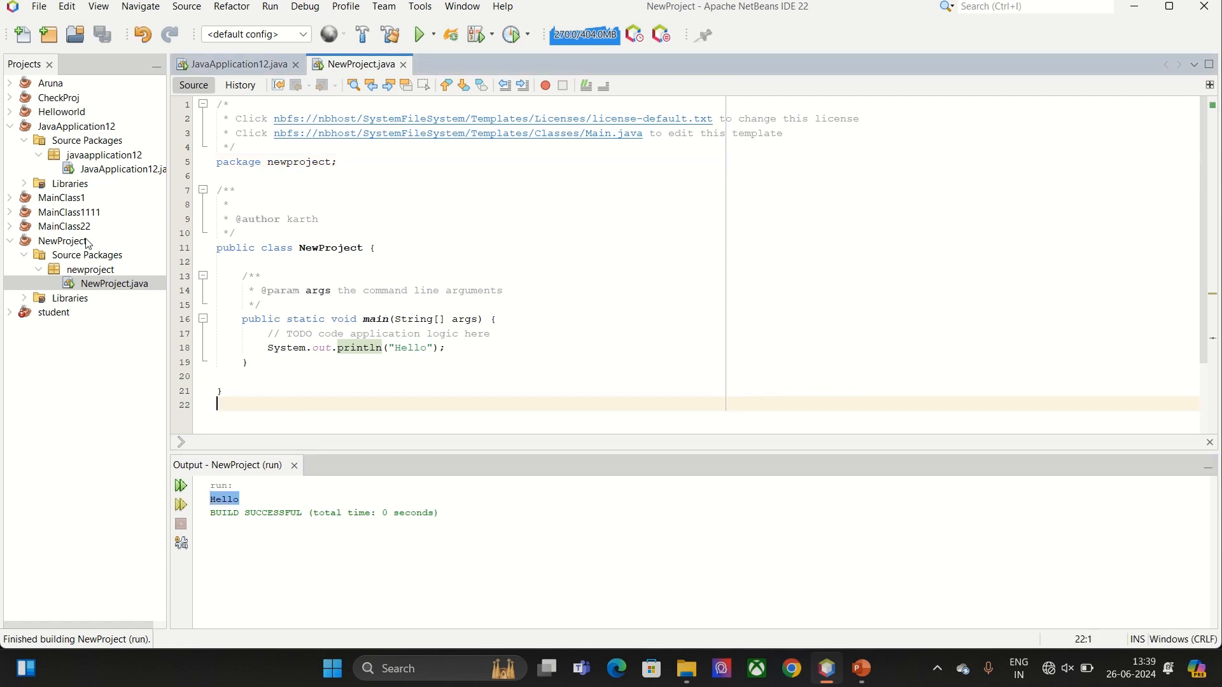
right_click(54, 242)
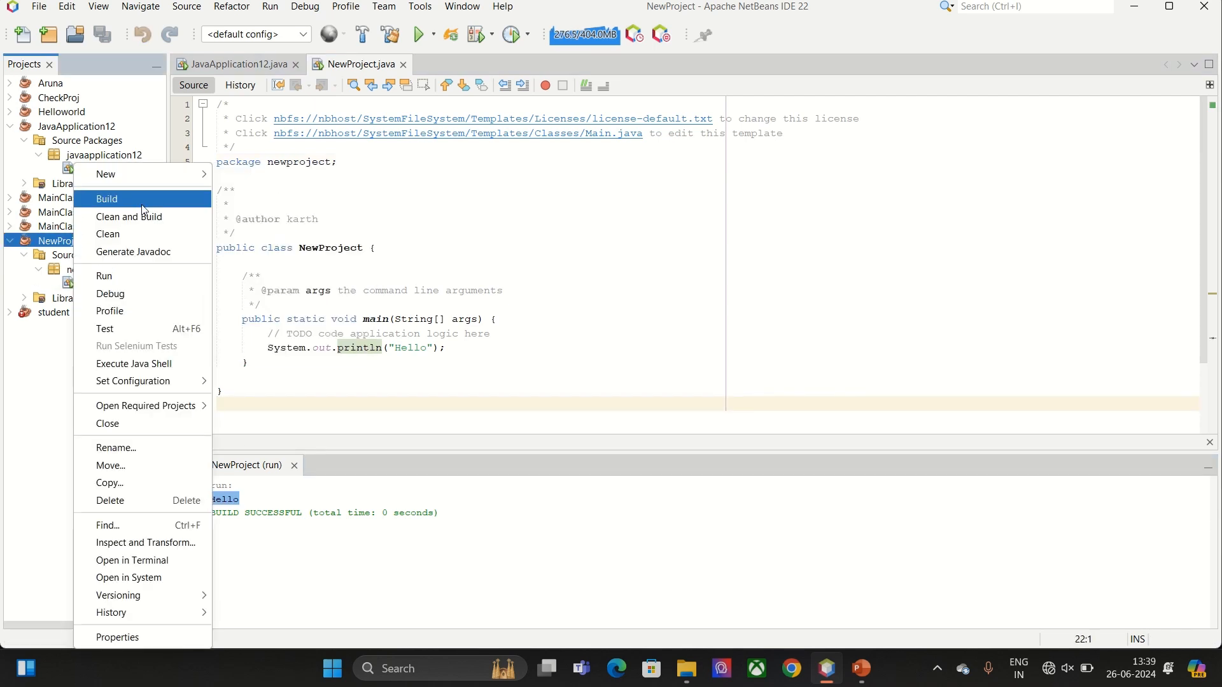
click(117, 637)
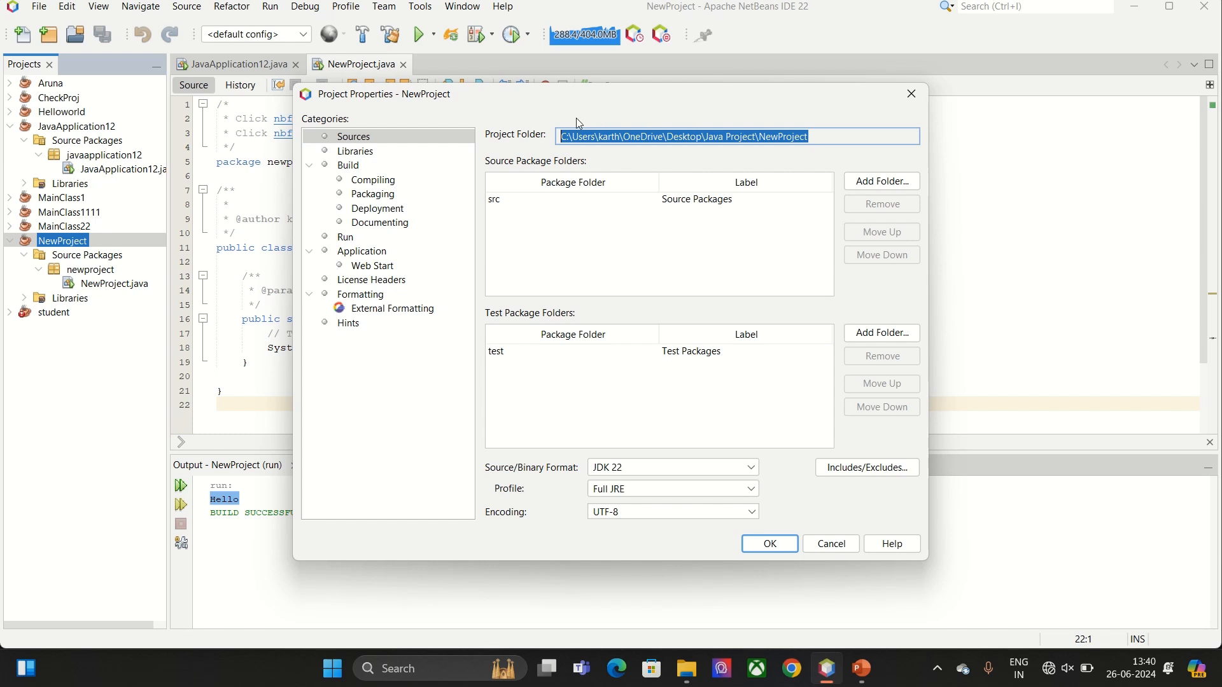
click(770, 543)
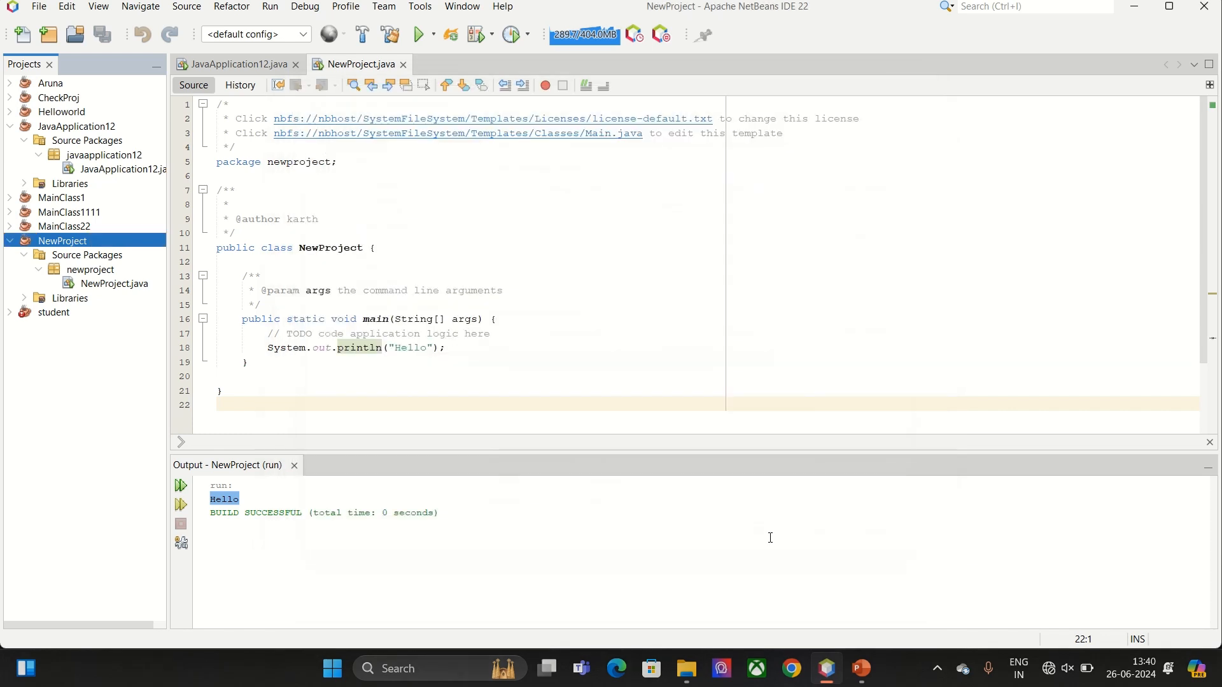